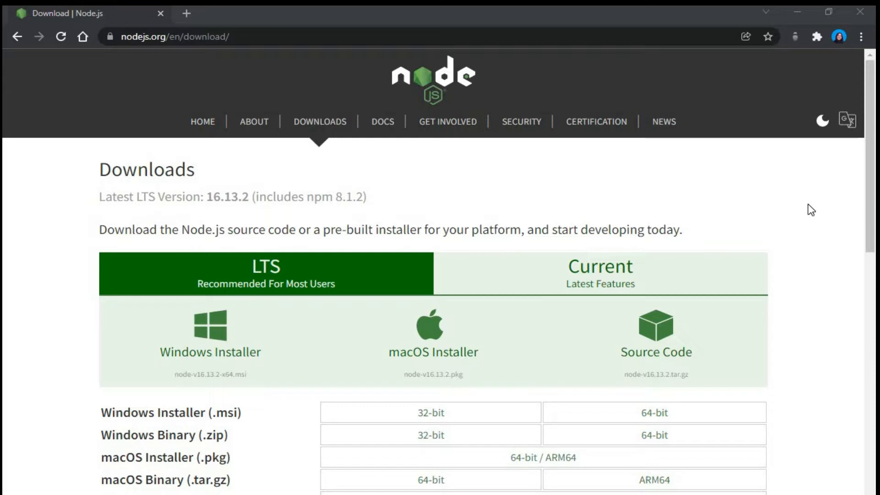
mouse_move(416, 126)
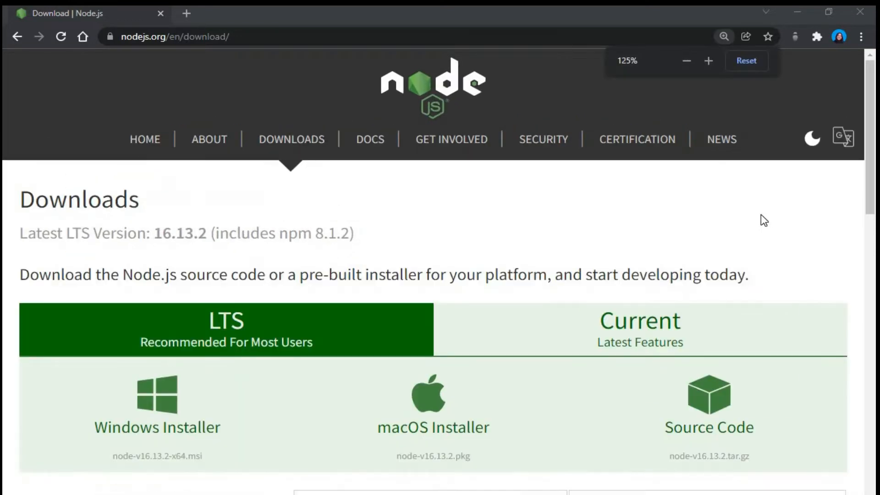
Step: Reset the page zoom and download the LTS Windows installer node-v16.13.2-x64.msi
left_click(685, 60)
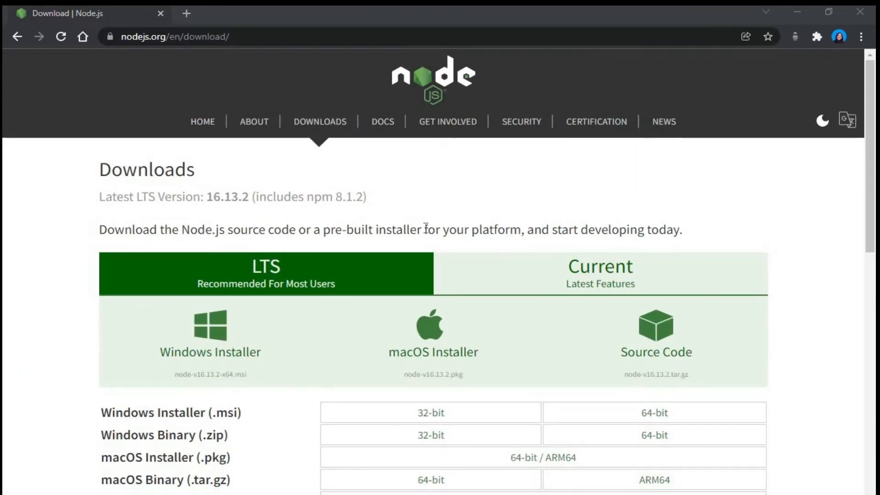
mouse_move(225, 331)
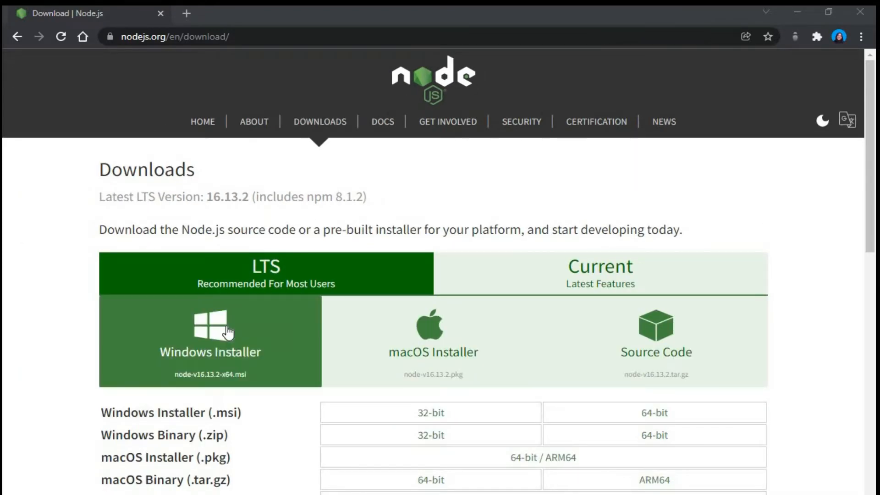
left_click(209, 341)
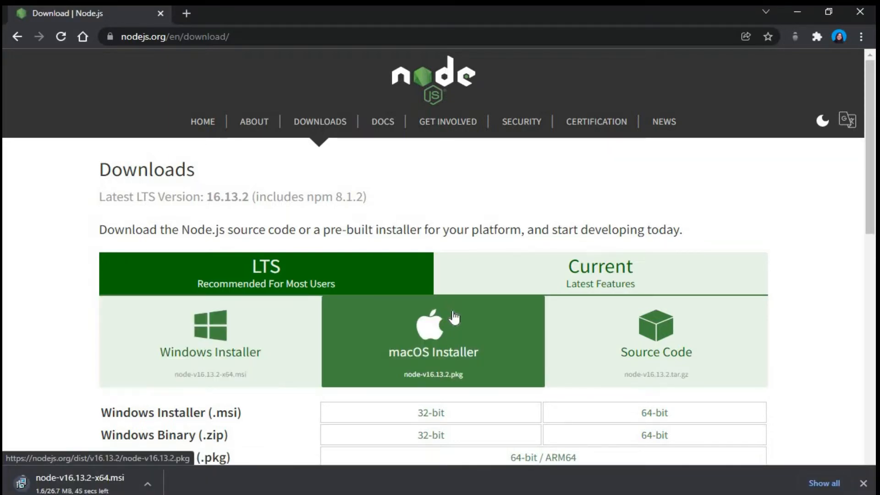
mouse_move(730, 333)
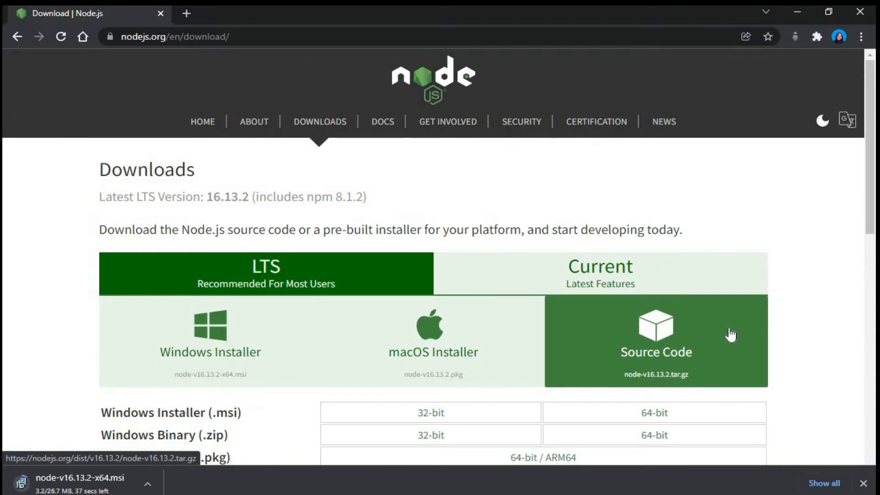
scroll("down", 3)
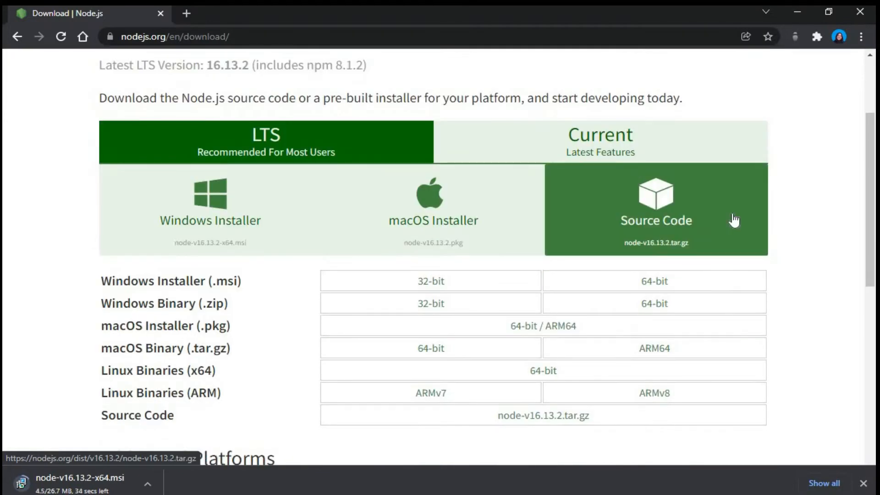
scroll("down", 3)
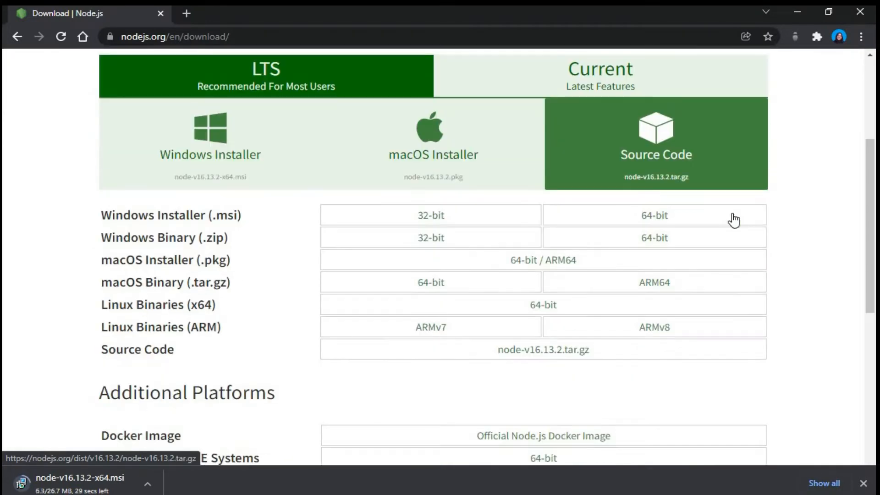
mouse_move(506, 280)
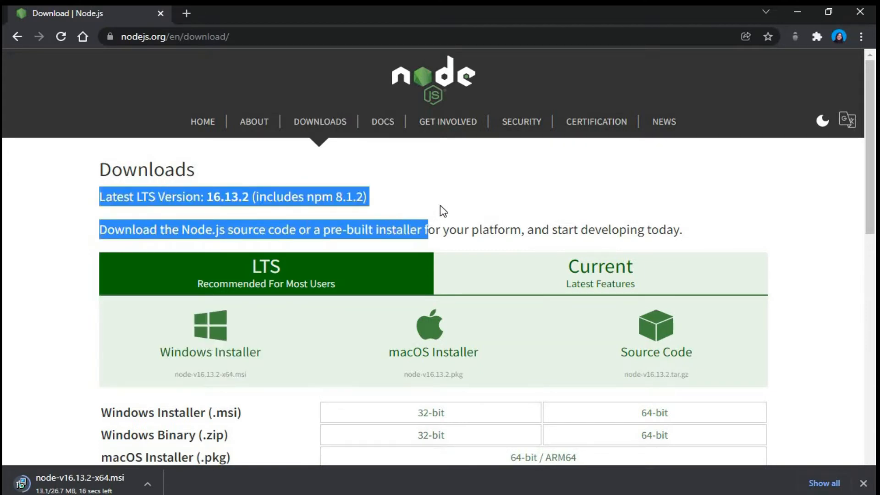
left_click(343, 183)
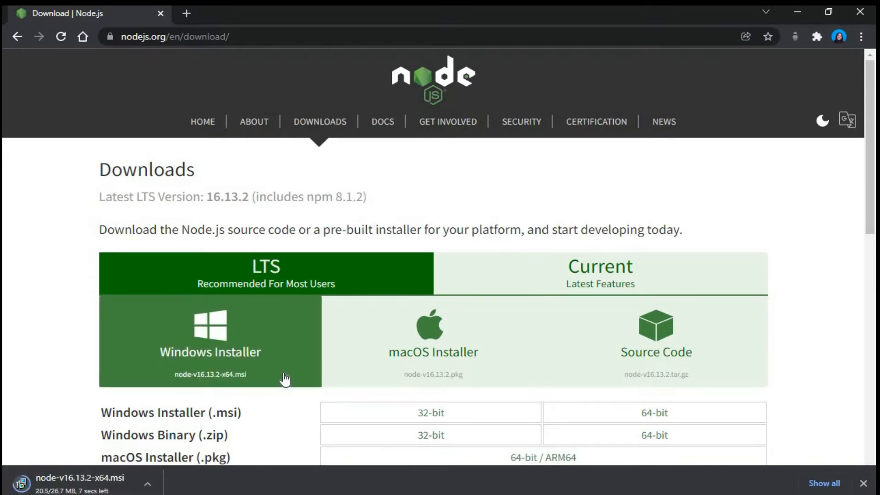
scroll("down", 3)
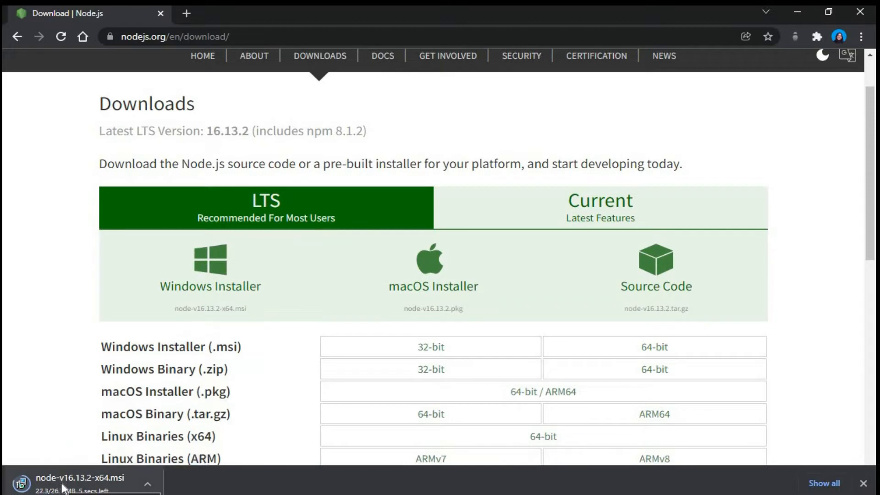
mouse_move(800, 336)
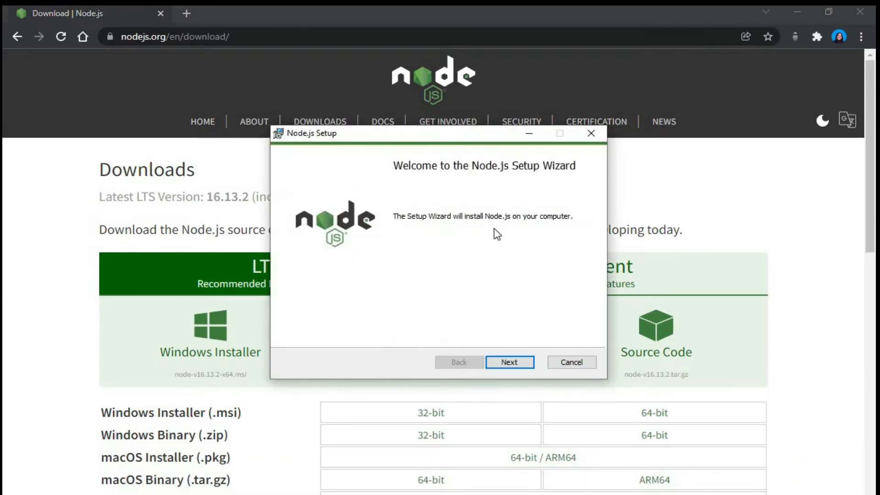
mouse_move(488, 136)
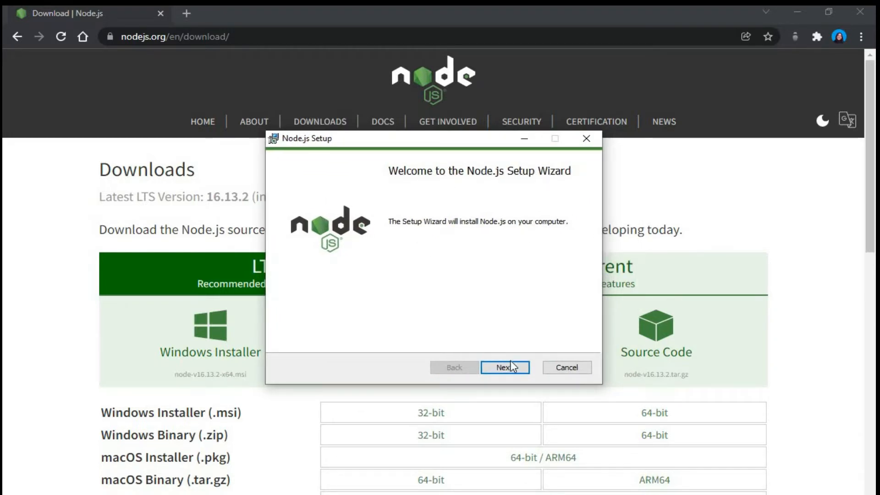
Step: Proceed past the welcome page, accept the license terms and keep the default C:\Program Files\nodejs\ folder
left_click(504, 367)
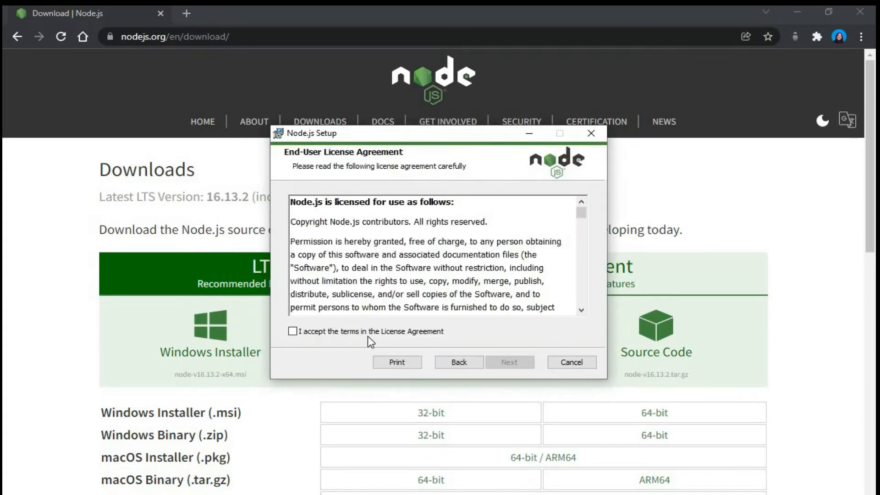
left_click(292, 331)
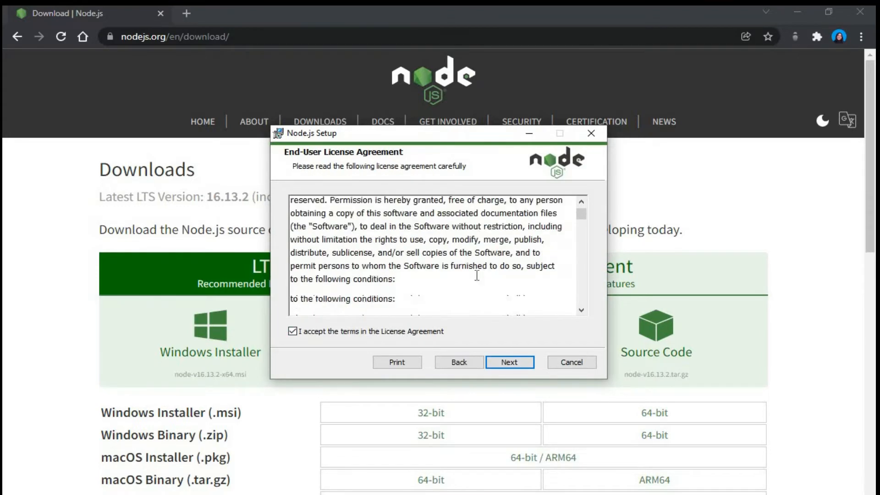
scroll("down", 3)
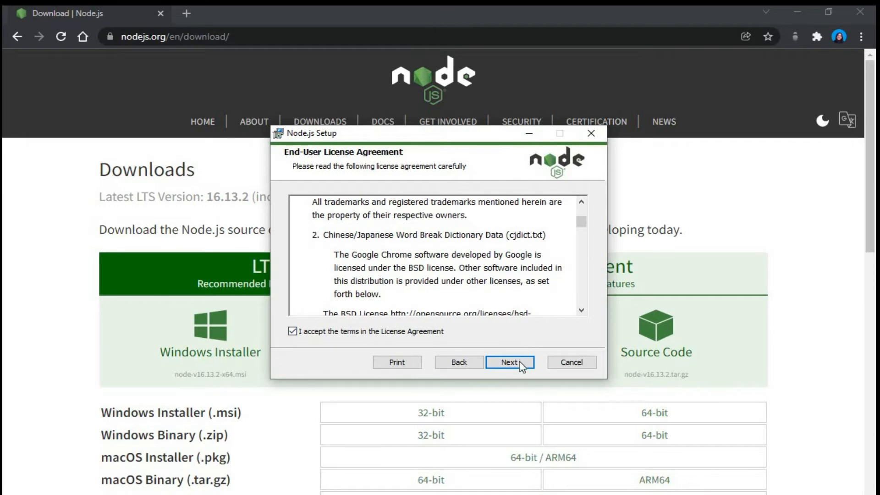
left_click(509, 362)
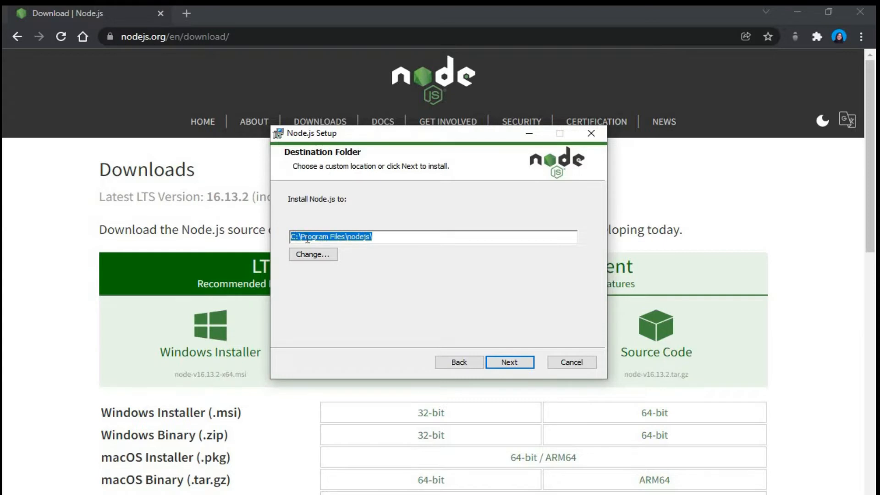
left_click(509, 362)
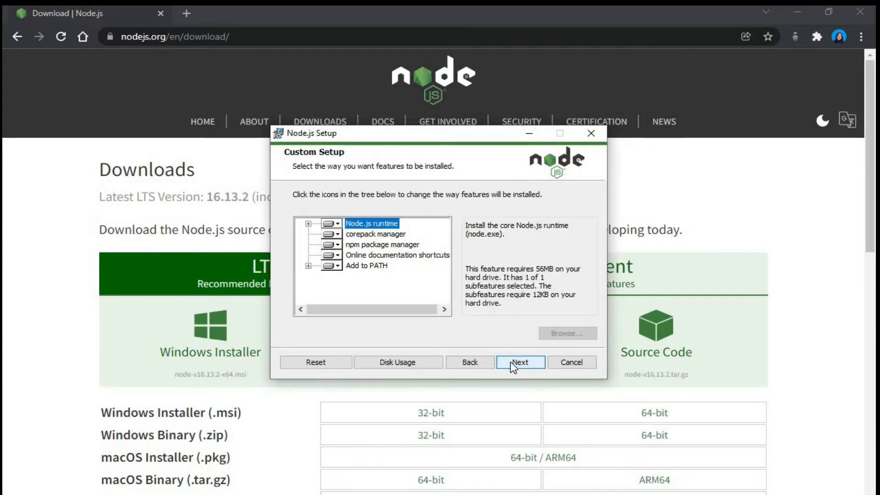
Step: Keep the default feature set and skip the native-module build tools, then install
left_click(519, 362)
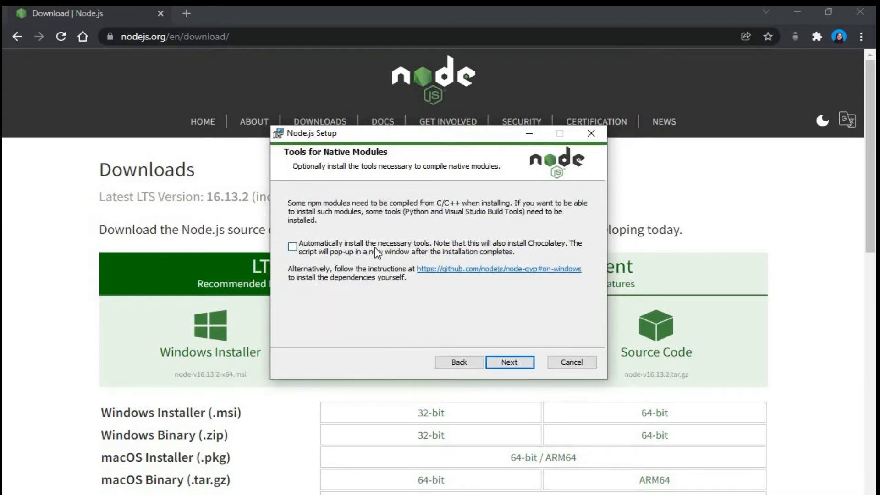
mouse_move(476, 254)
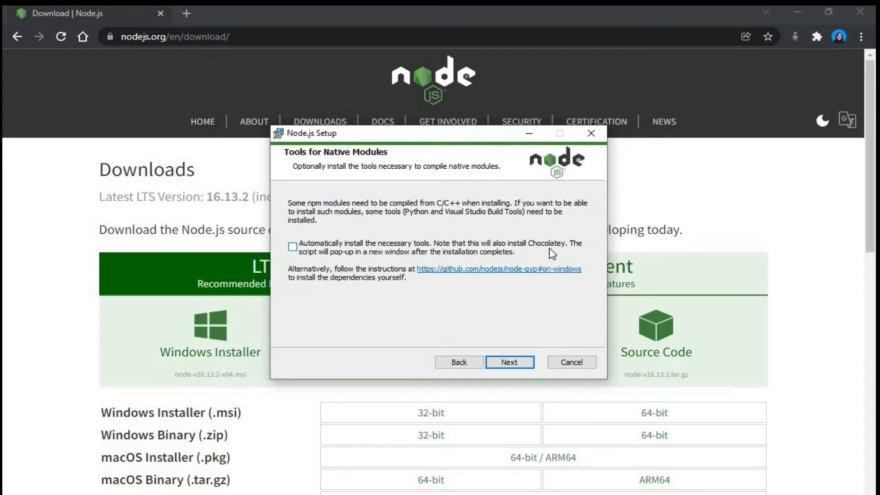
mouse_move(383, 263)
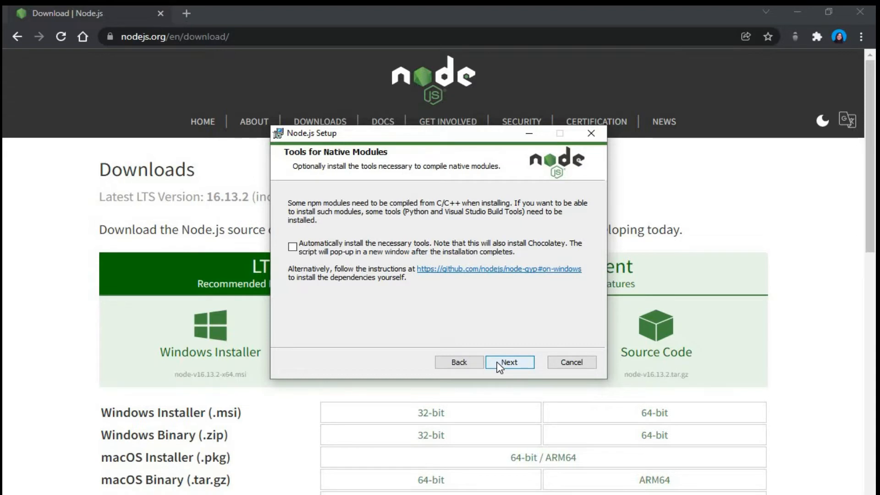
left_click(508, 363)
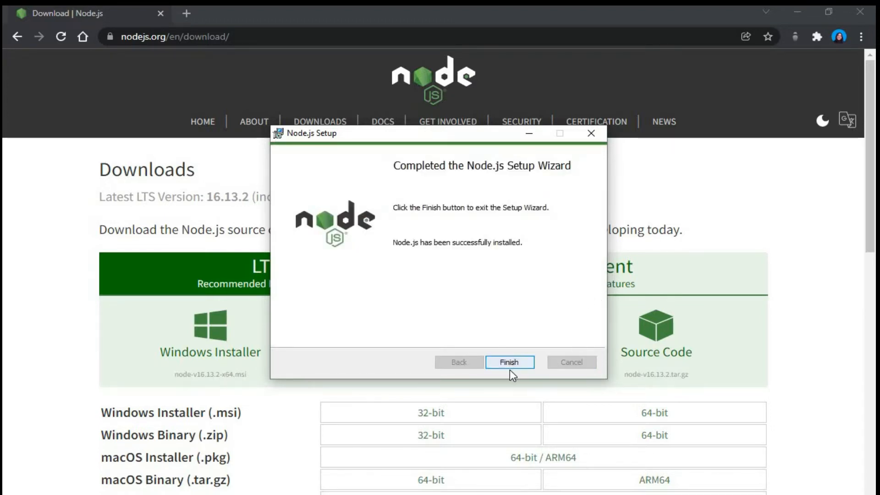
Step: Finish the setup wizard and open C:\Program Files\nodejs in File Explorer
left_click(509, 362)
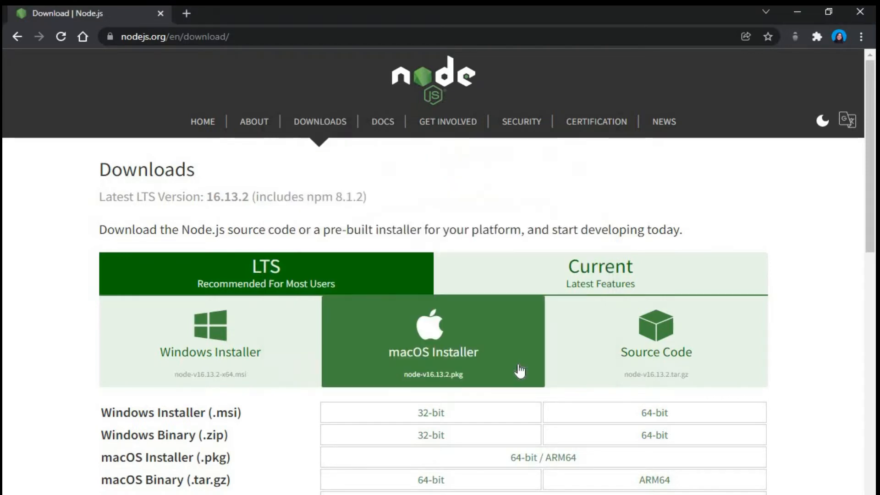
mouse_move(830, 173)
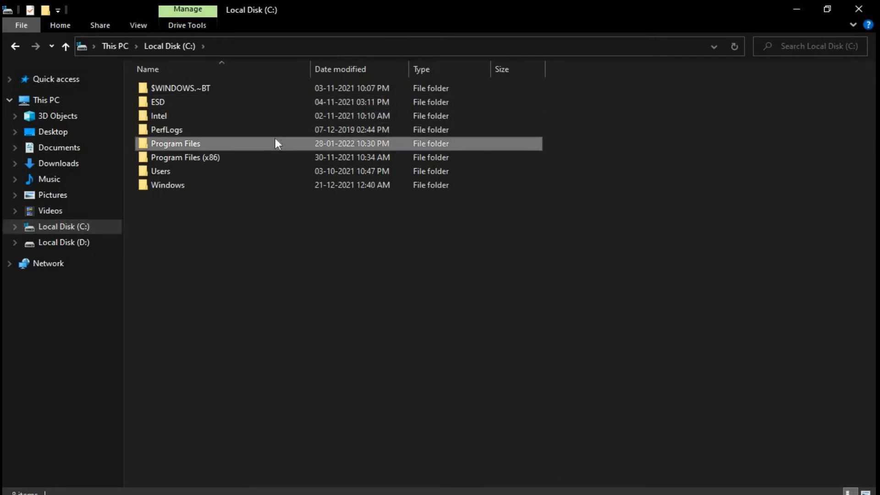
double_click(175, 143)
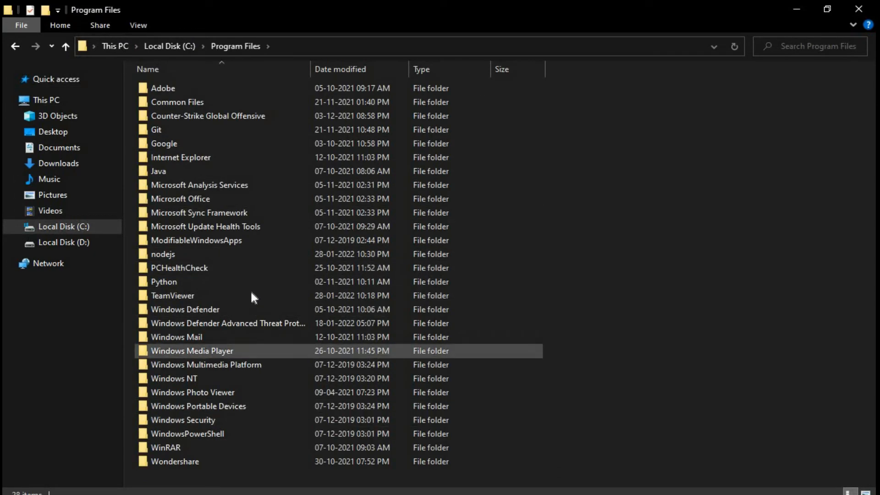
double_click(163, 254)
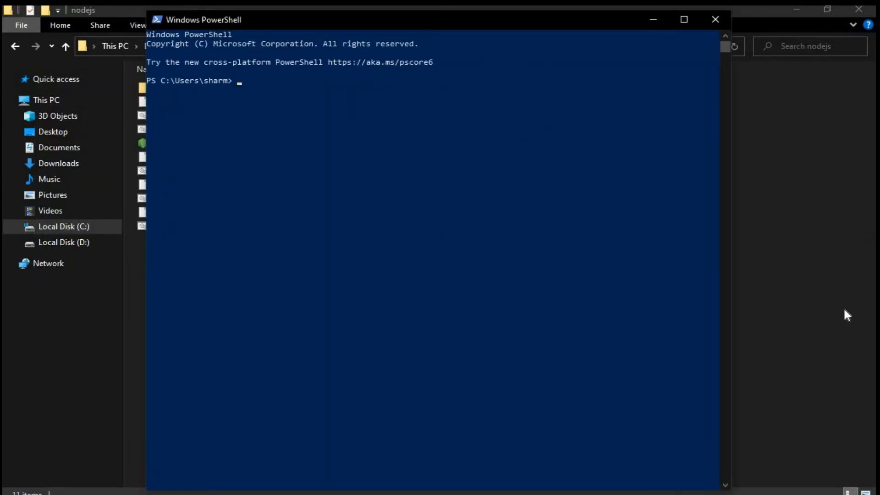
Step: Run node -v in PowerShell to report version v16.13.2
type("node -v")
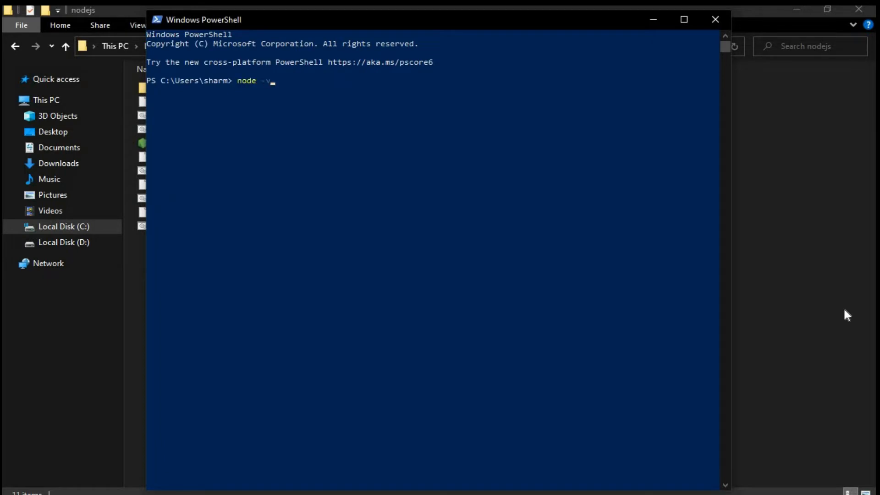
key("Enter")
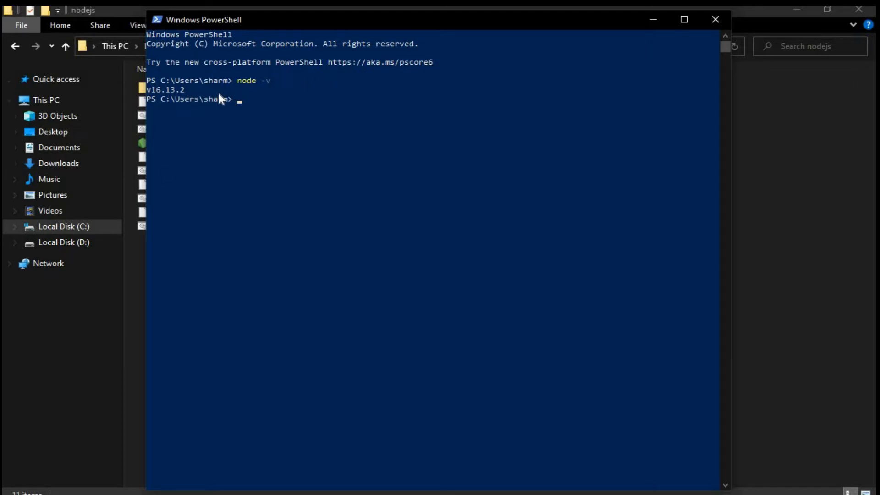
mouse_move(522, 129)
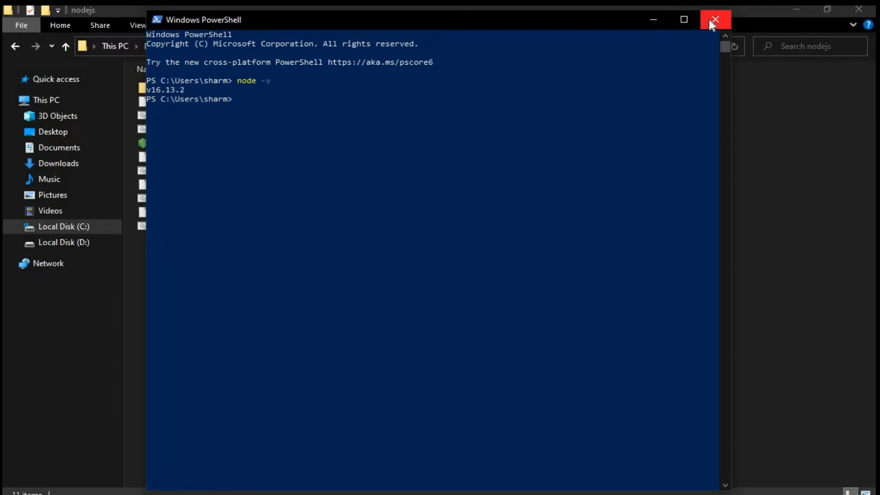
Step: Close PowerShell, launch node.exe to see 'Welcome to Node.js v16.13.2', then close it
left_click(715, 19)
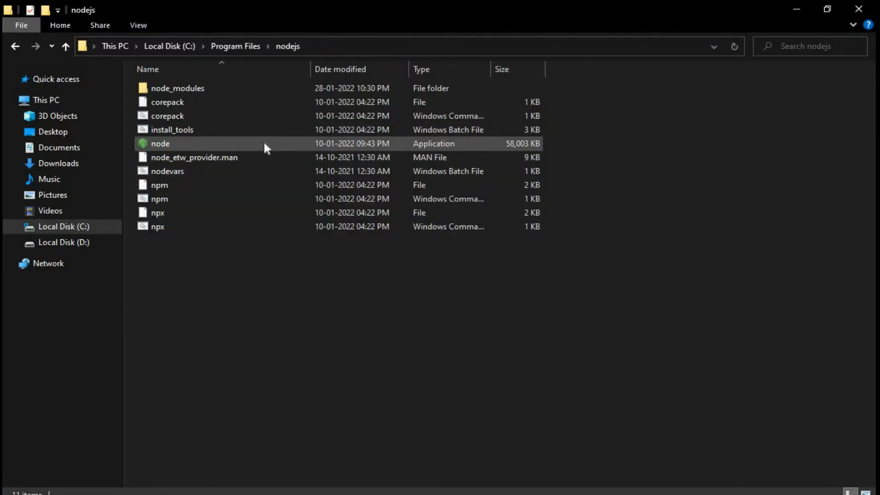
double_click(160, 144)
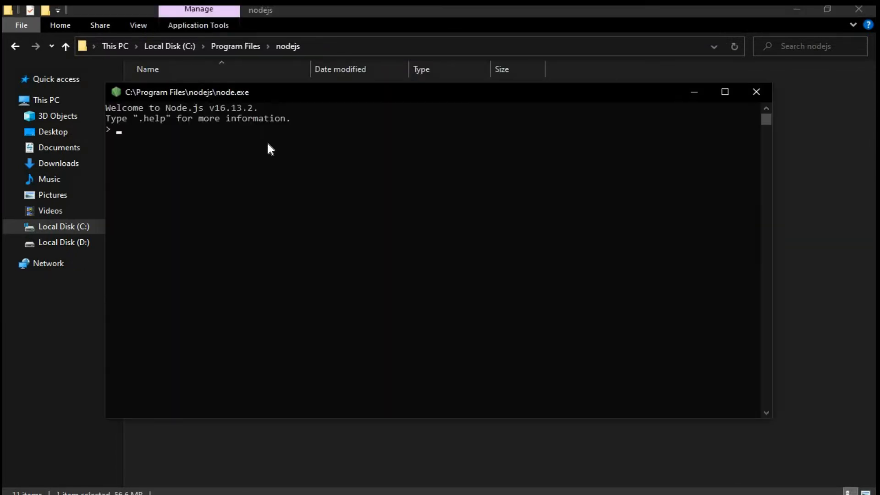
mouse_move(444, 142)
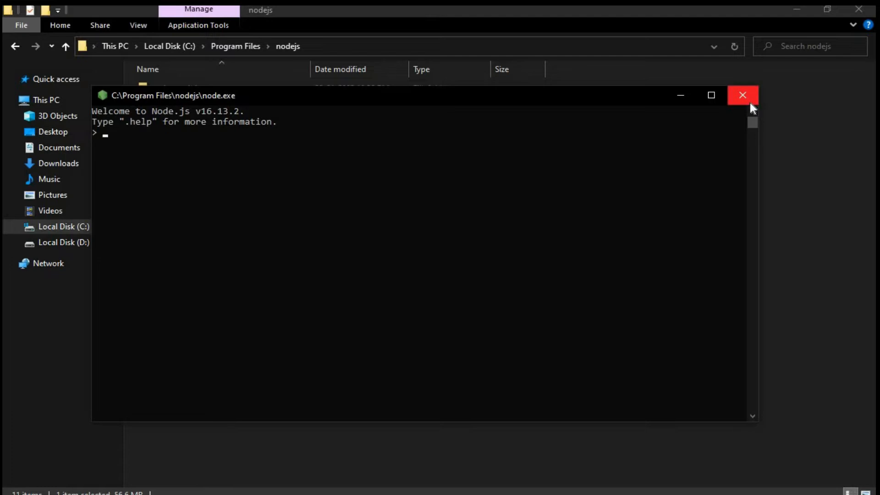
mouse_move(742, 94)
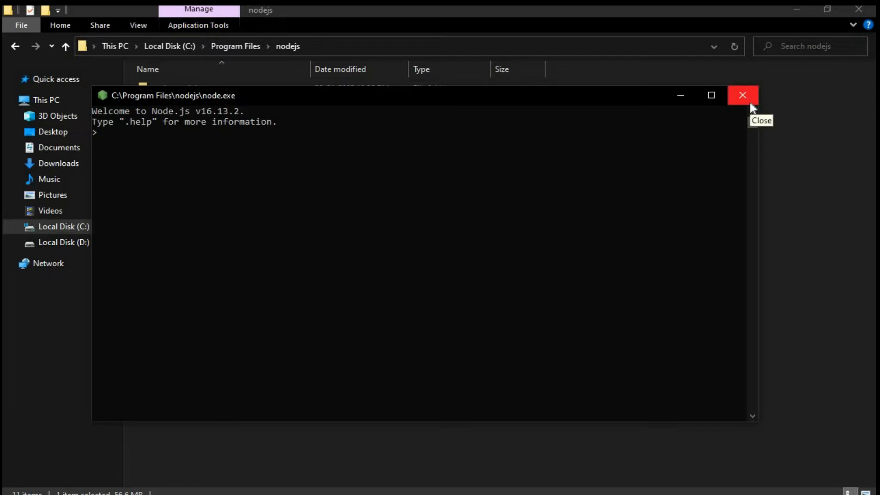
left_click(742, 95)
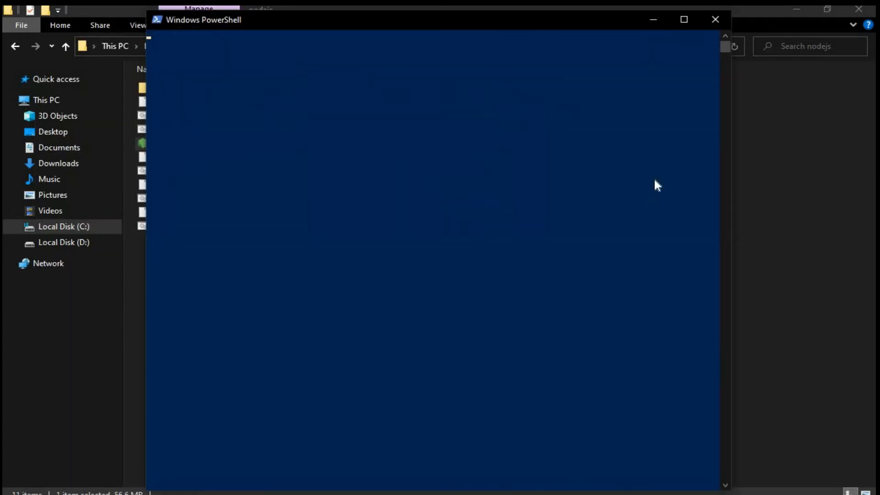
Step: Run node -v again in a new PowerShell window and select the v16.13.2 output
type("n")
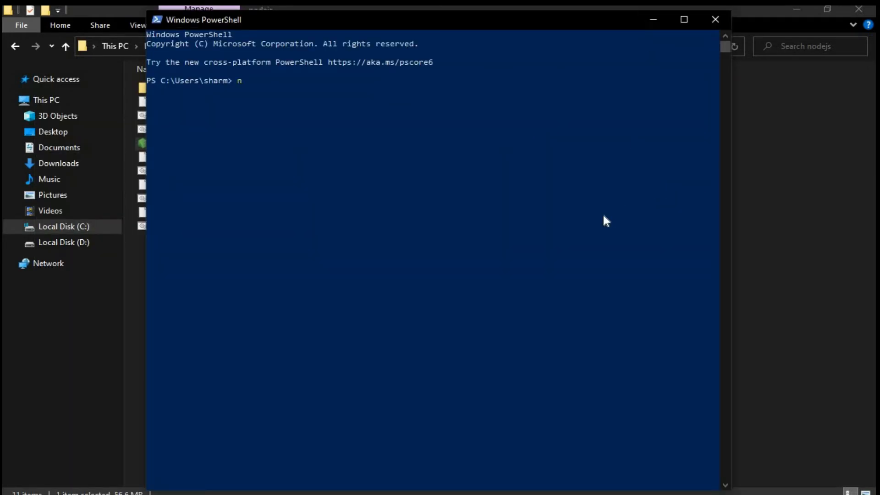
type("ode -v")
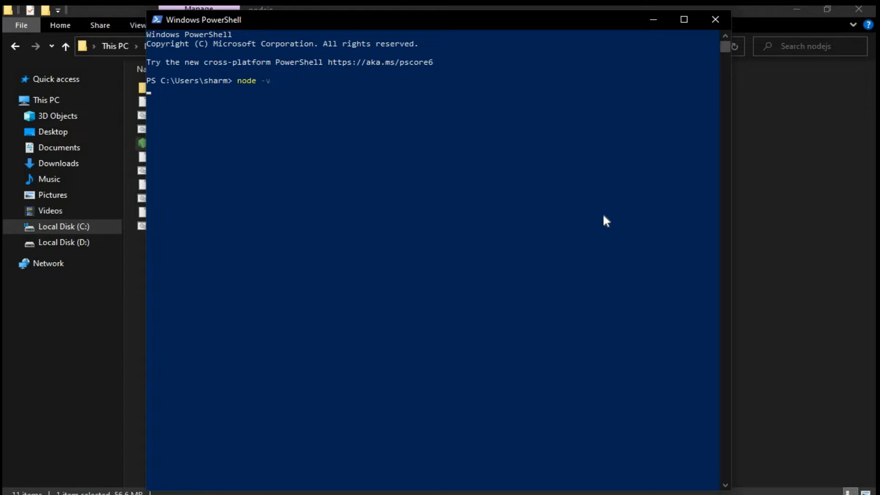
key("Enter")
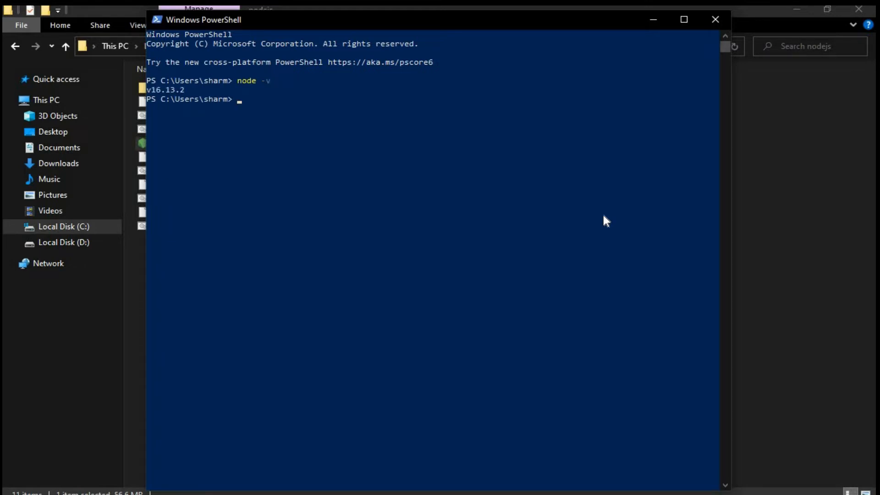
mouse_move(193, 94)
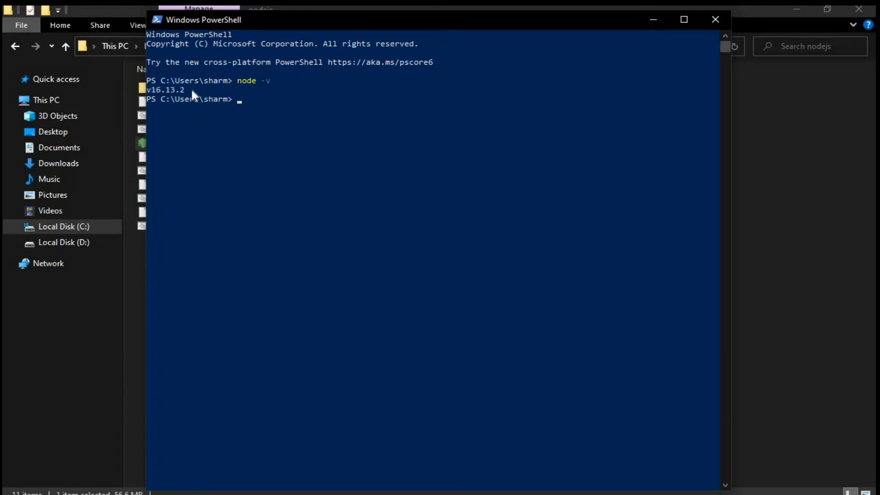
double_click(186, 80)
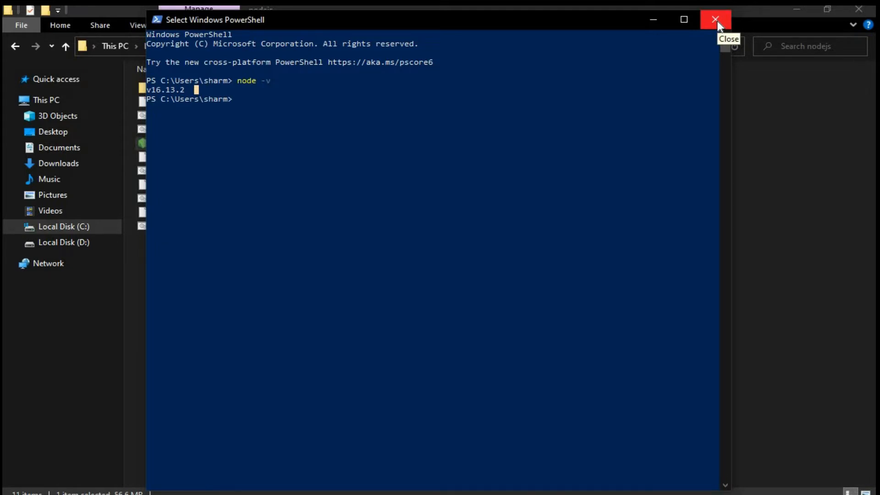
Step: Close PowerShell, leaving the nodejs folder contents visible in File Explorer
left_click(714, 19)
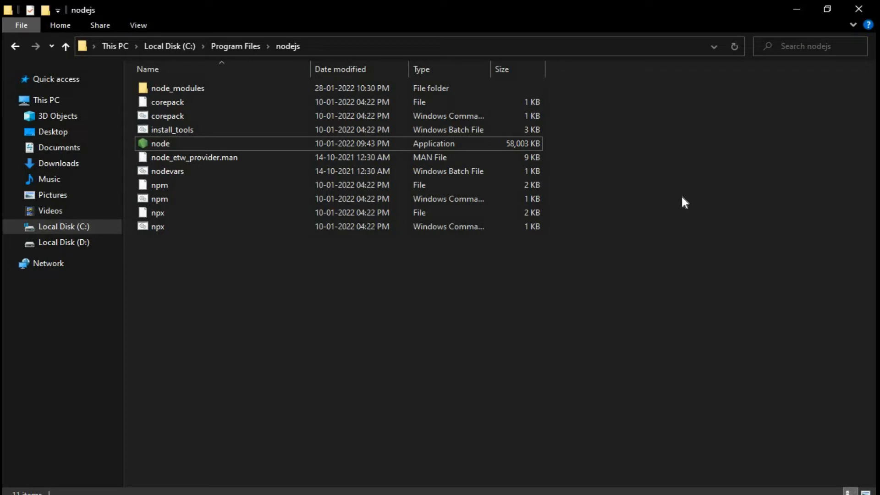
mouse_move(676, 254)
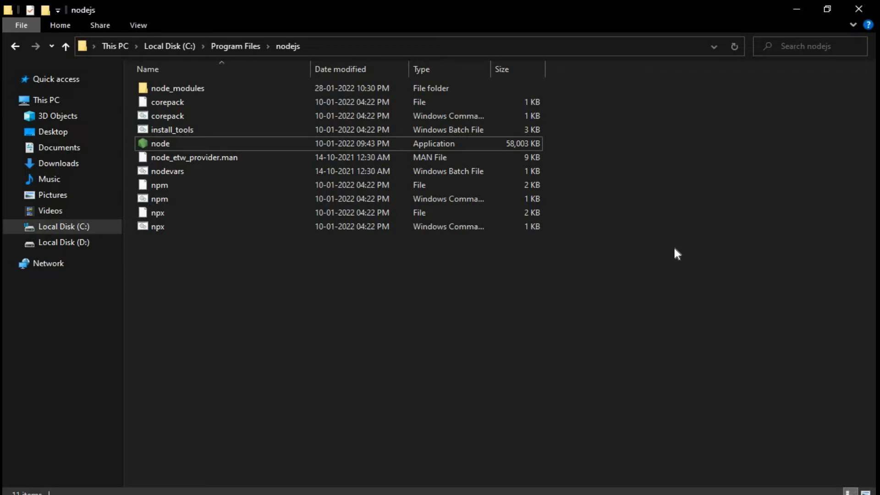
mouse_move(679, 261)
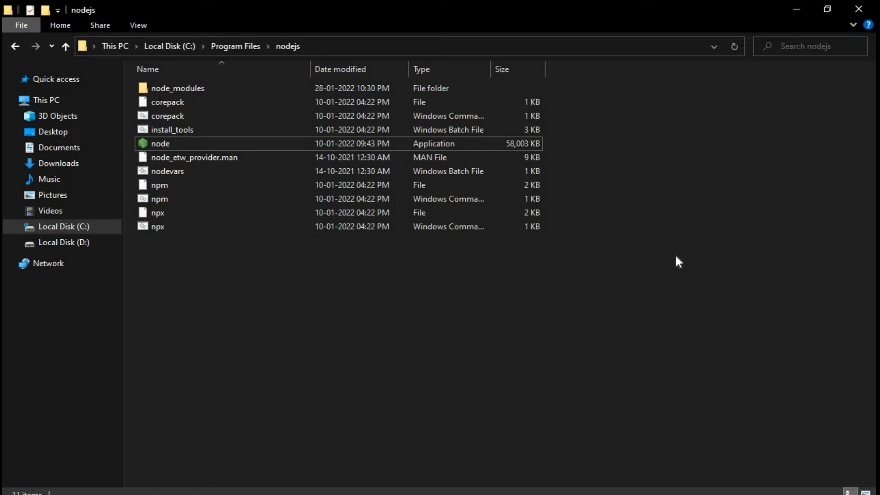
mouse_move(682, 260)
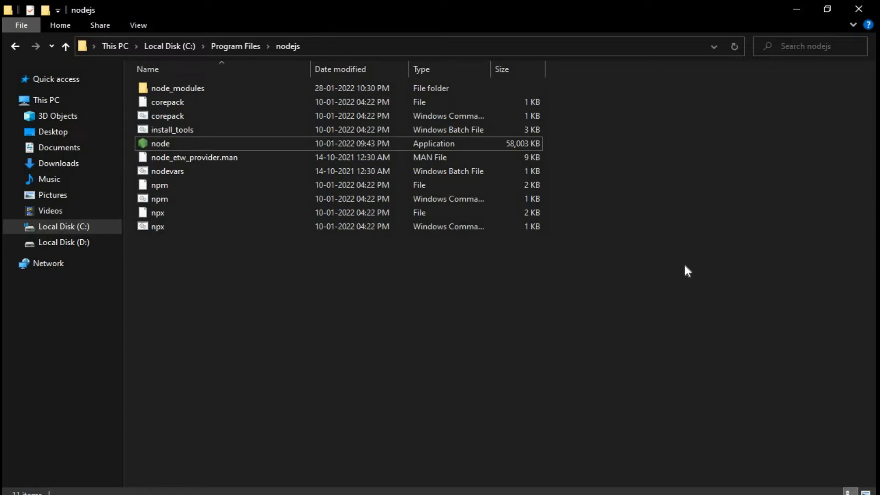
mouse_move(688, 271)
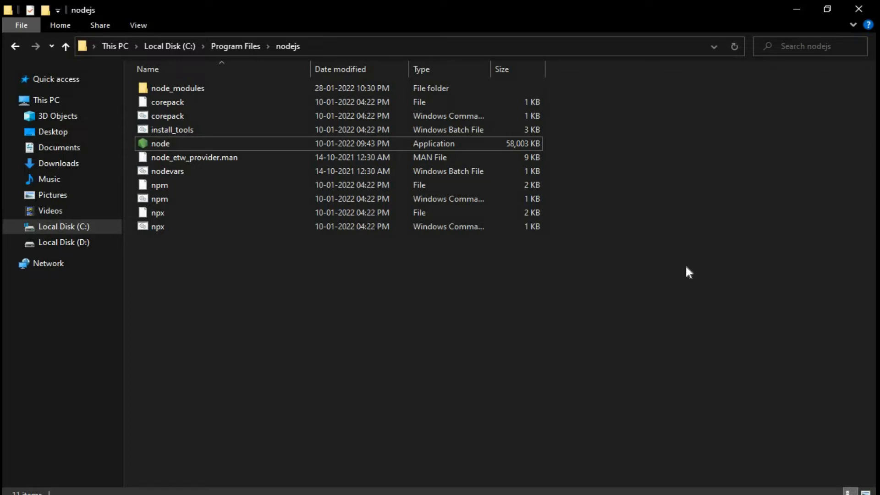
mouse_move(694, 266)
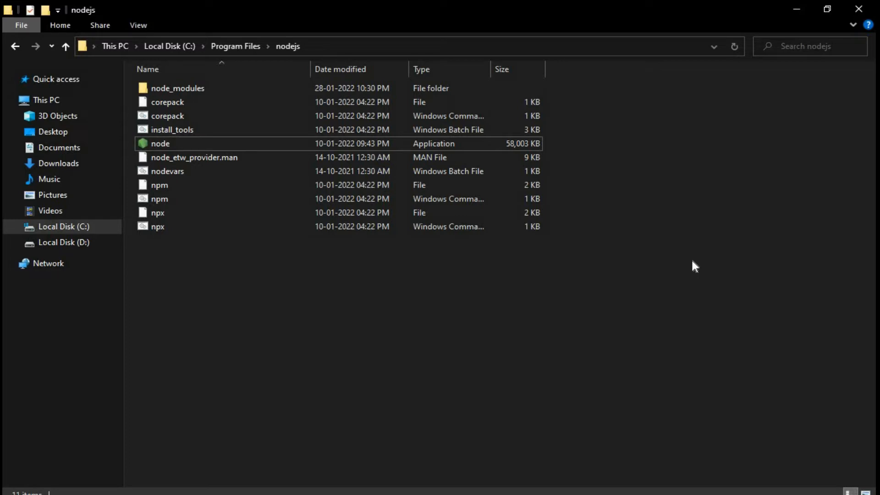
mouse_move(695, 274)
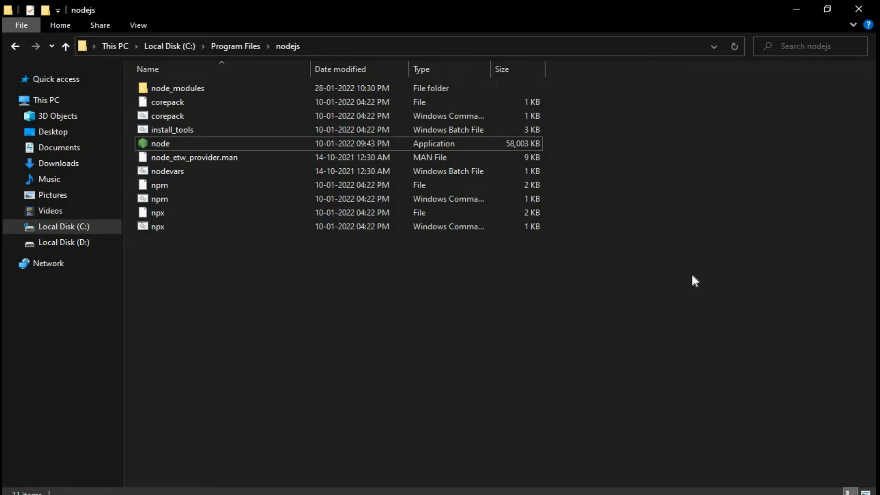
mouse_move(699, 276)
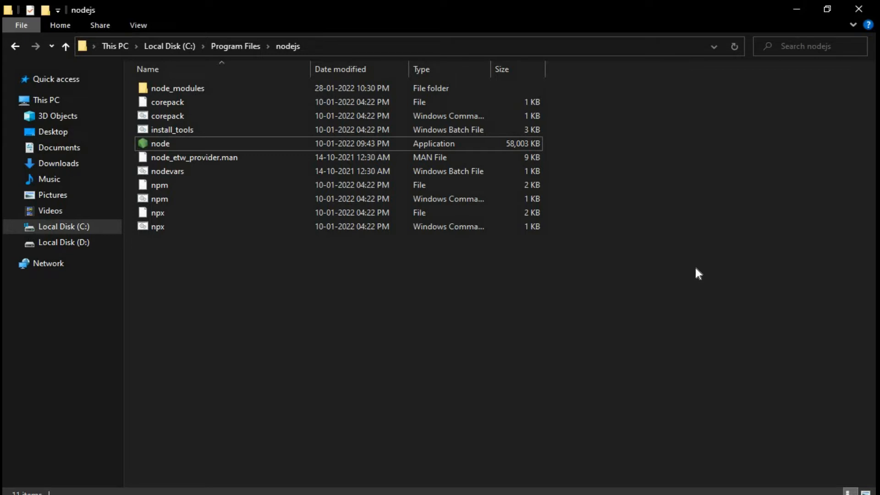
mouse_move(751, 135)
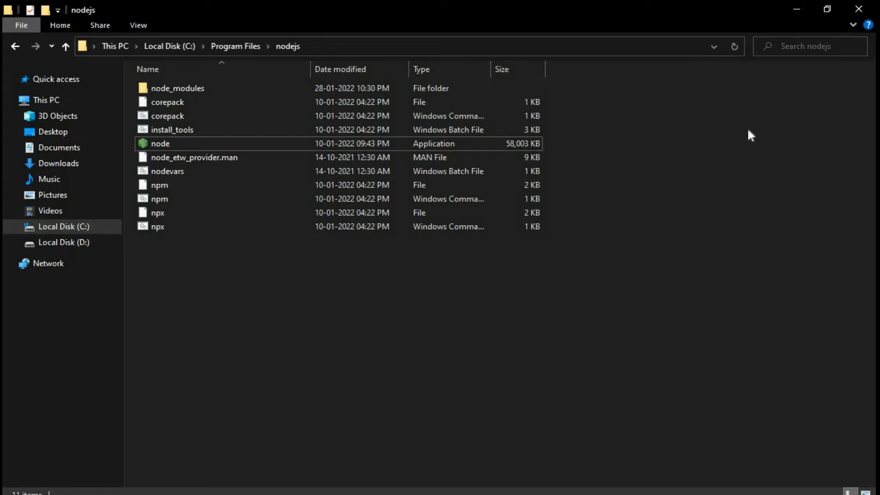
mouse_move(741, 194)
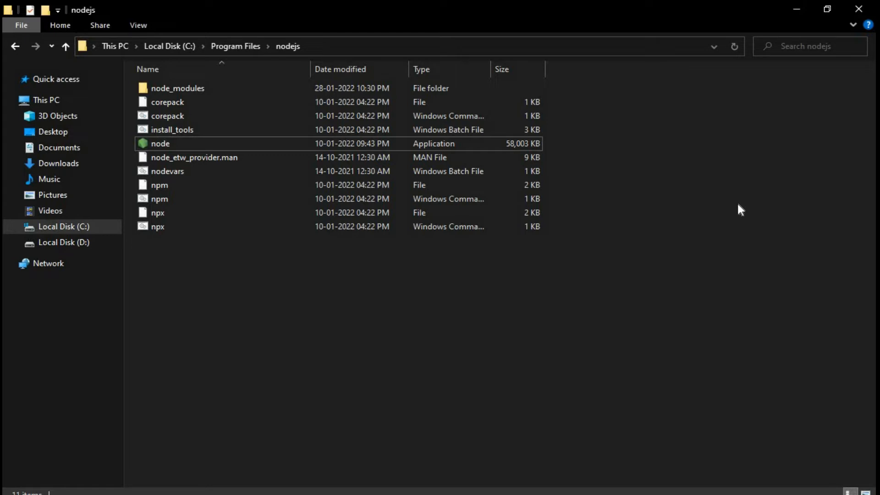
mouse_move(517, 55)
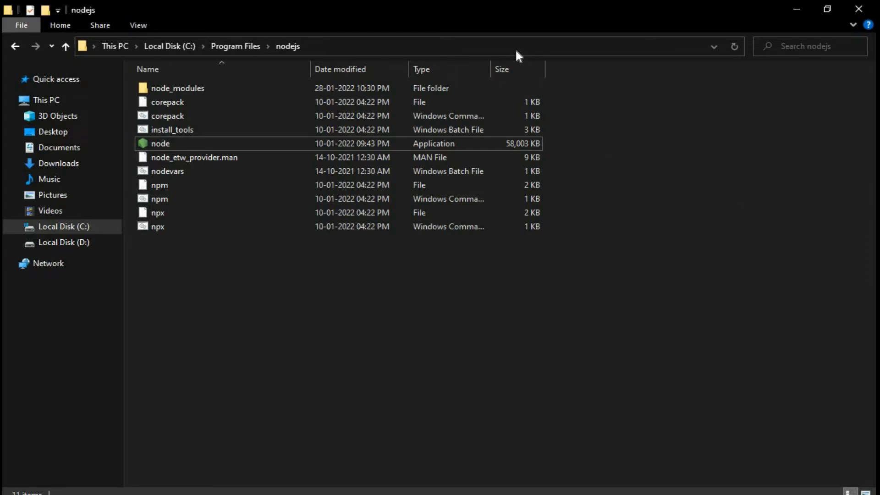
Step: Show the C:\Program Files\nodejs path as editable text in the address bar
left_click(393, 46)
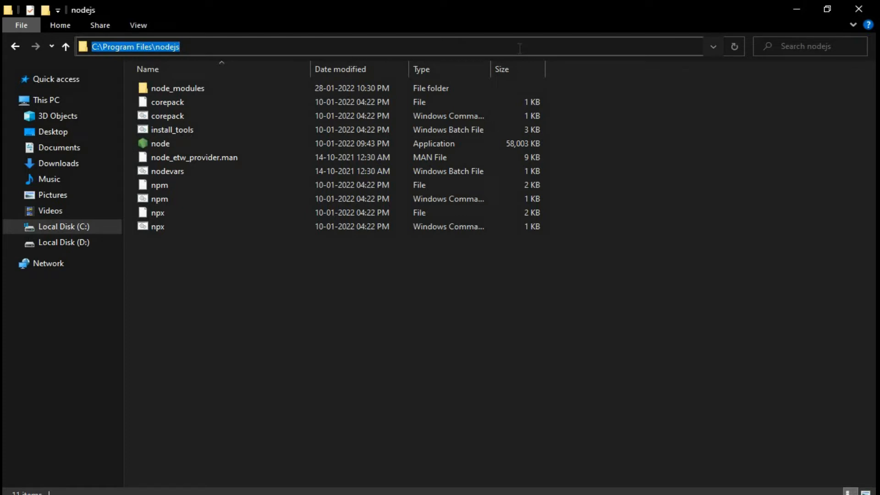
mouse_move(645, 252)
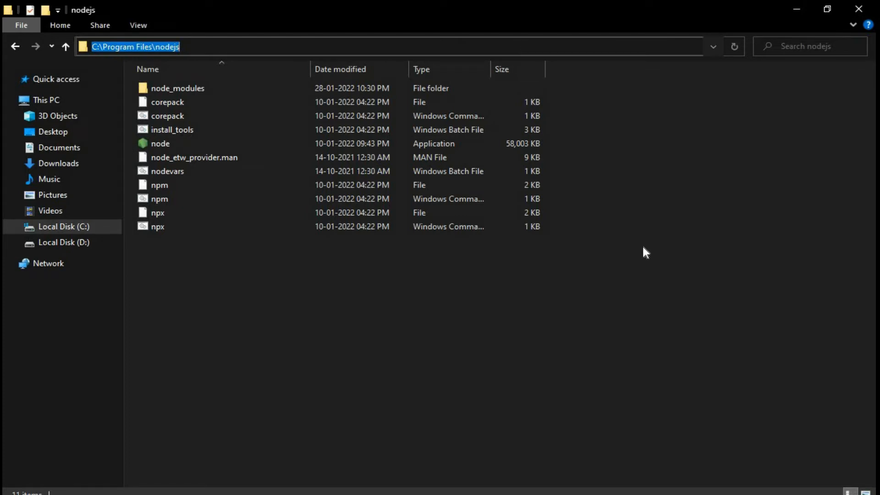
mouse_move(570, 367)
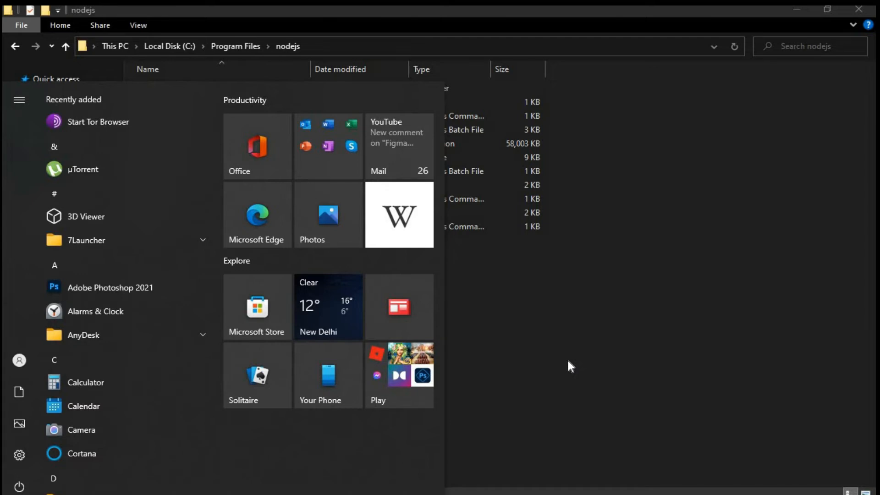
Step: Search 'env' from Start and open the Environment Variables dialog
type("env")
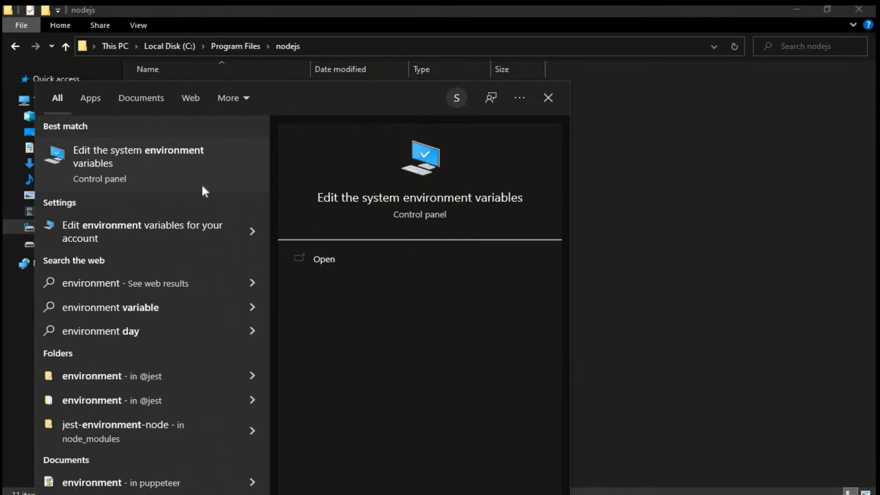
mouse_move(163, 163)
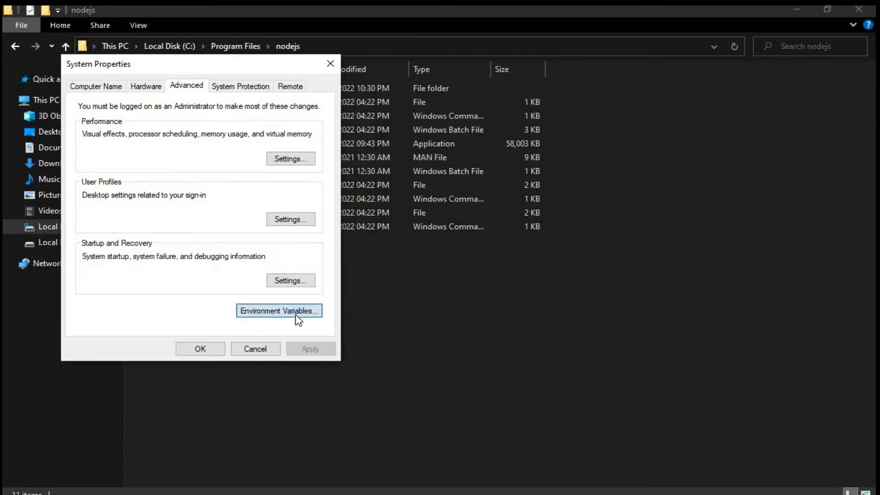
left_click(279, 311)
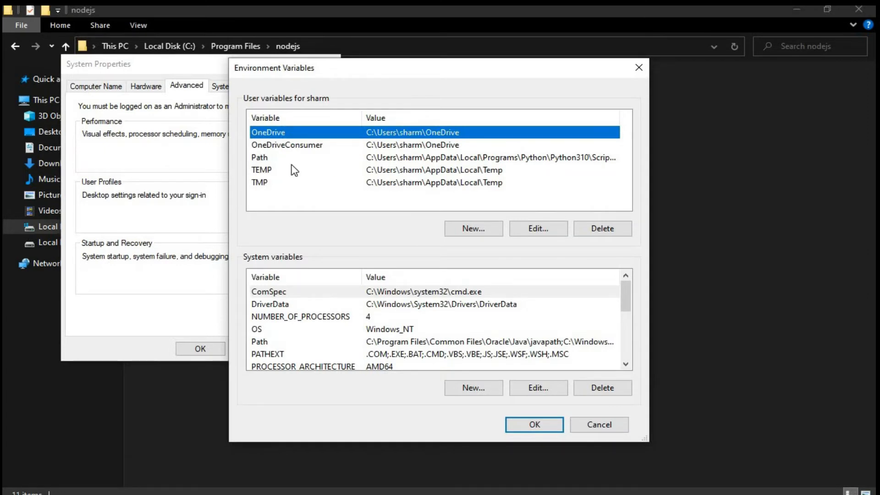
mouse_move(286, 163)
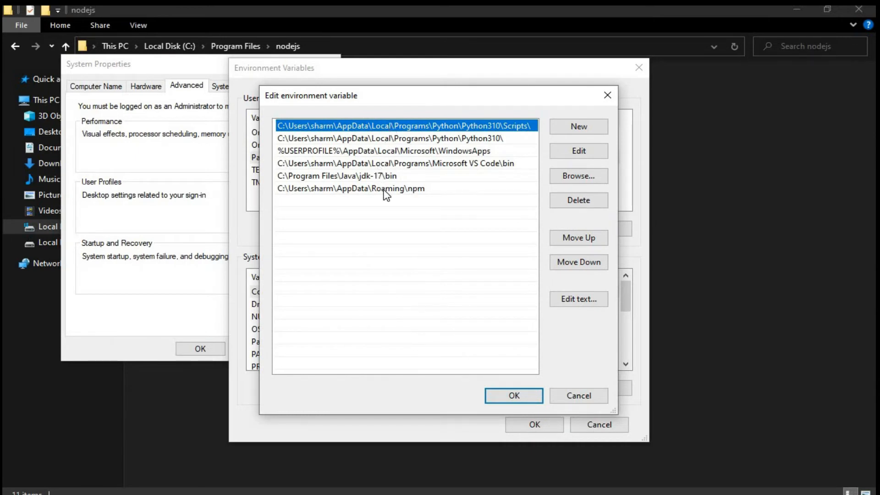
mouse_move(425, 146)
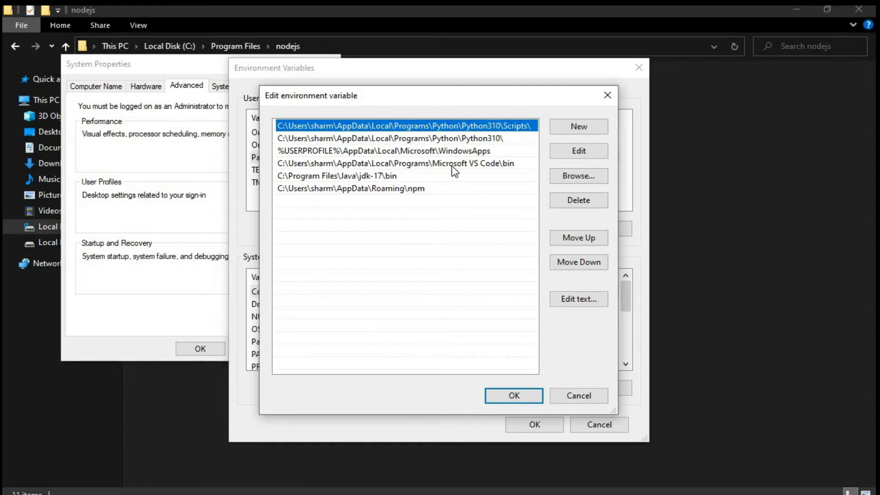
mouse_move(428, 187)
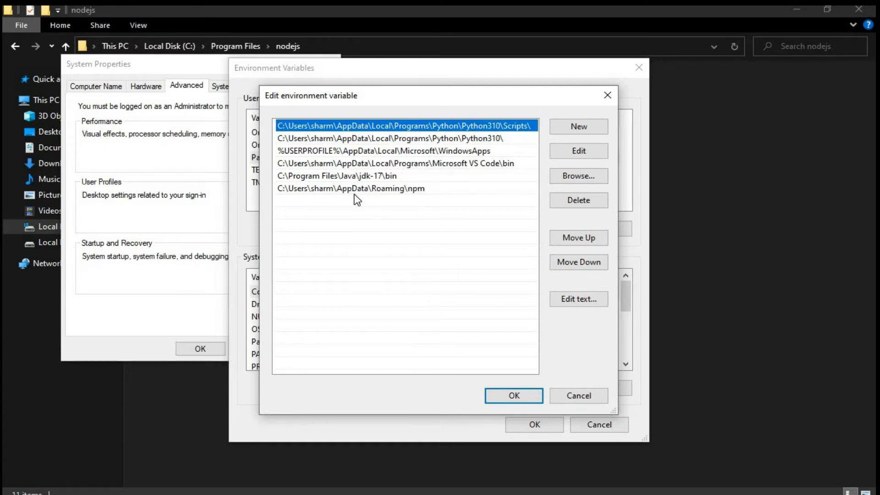
mouse_move(415, 193)
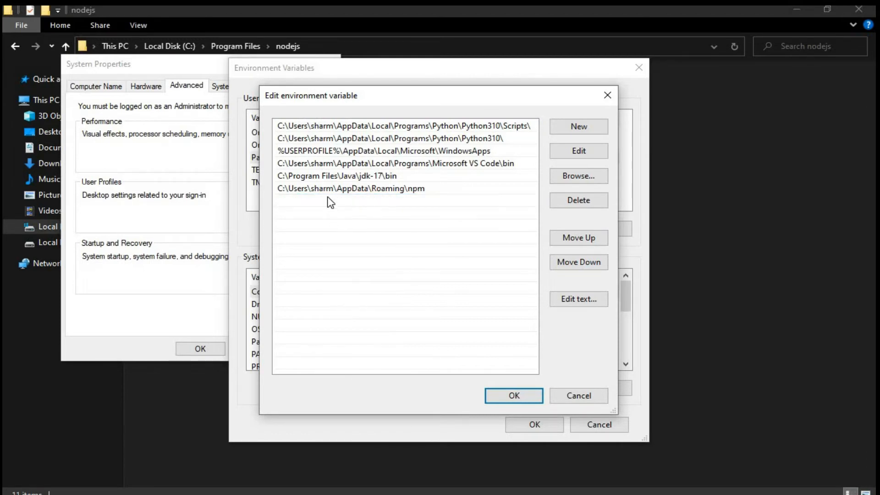
Step: Add the entry C:\Program Files\nodejs to the user Path list and confirm it
left_click(578, 126)
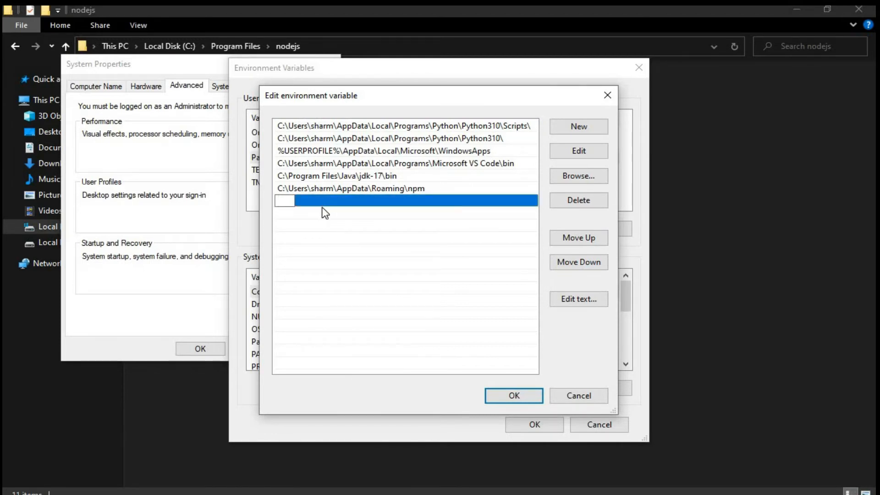
type("C:\\Program Files\\nodejs")
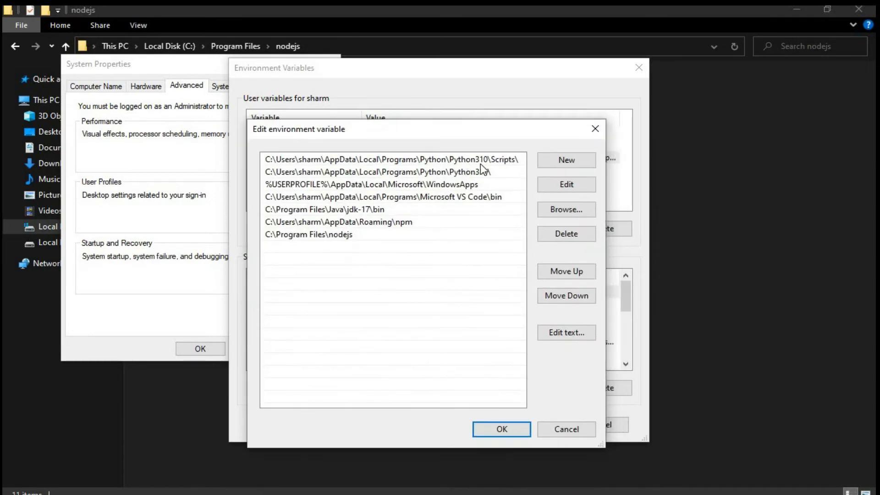
left_click(388, 160)
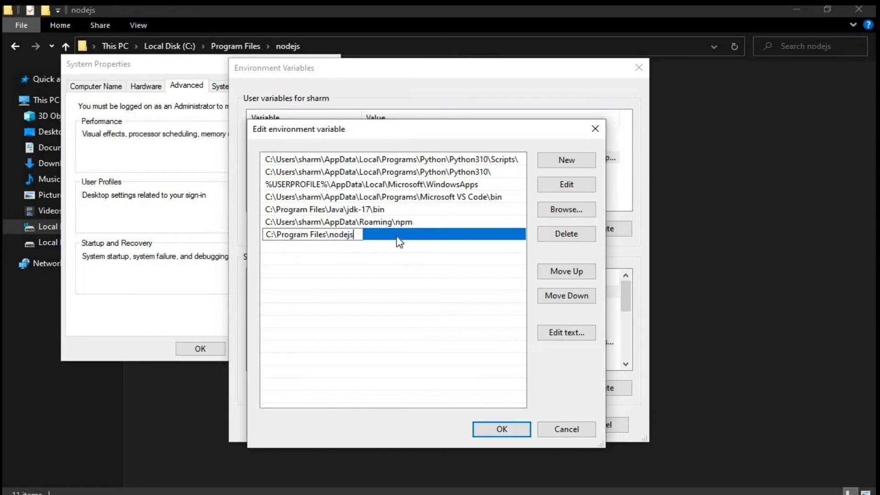
type(";C:\\Program Files\\nodejs")
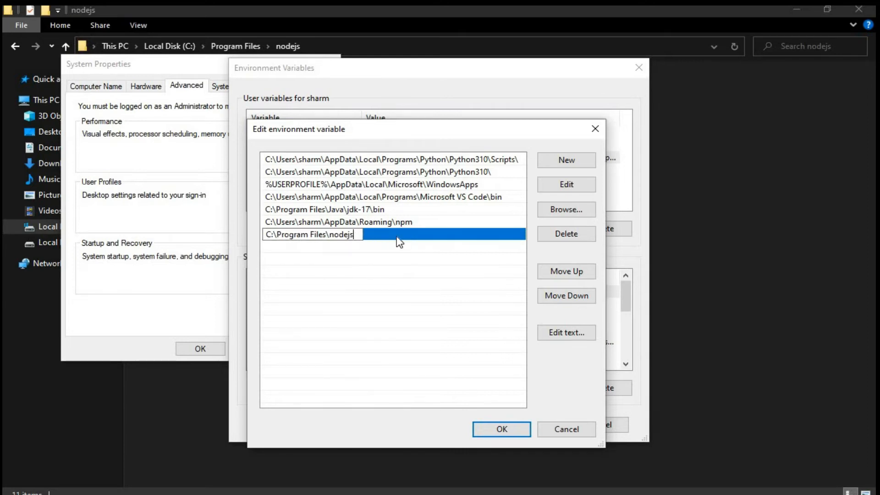
left_click(322, 251)
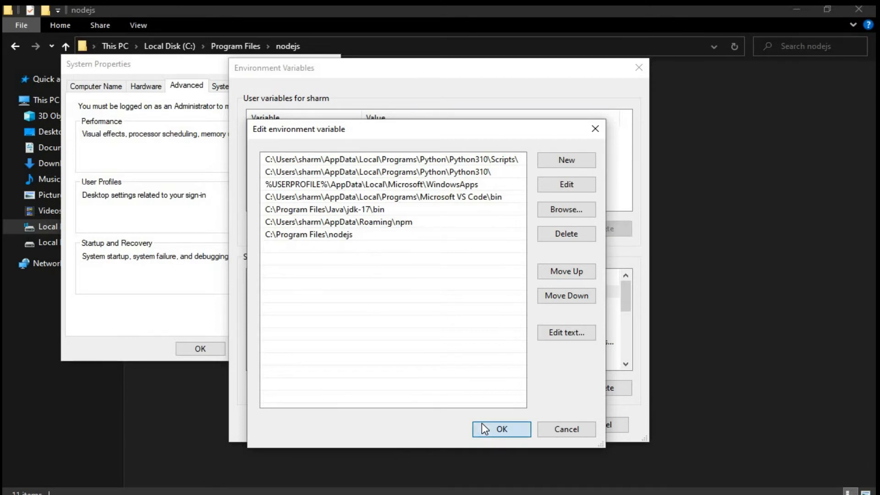
left_click(502, 429)
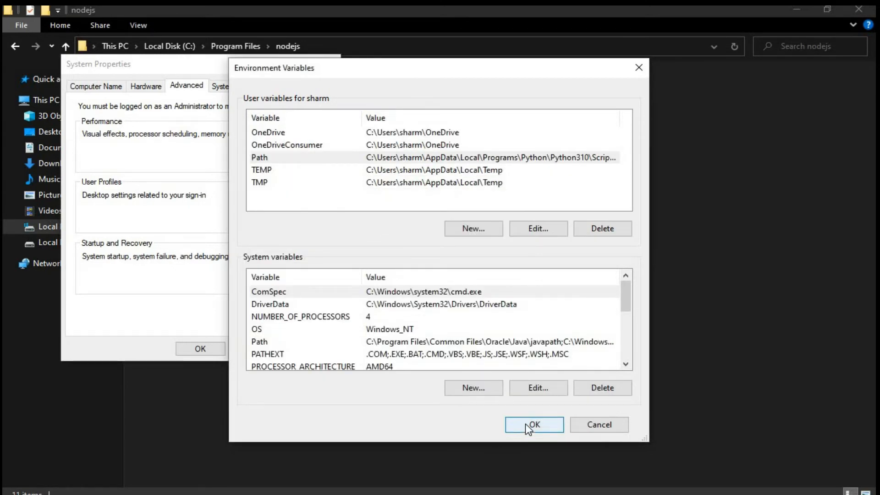
Step: Confirm the Environment Variables dialog so the Path change is kept
left_click(532, 424)
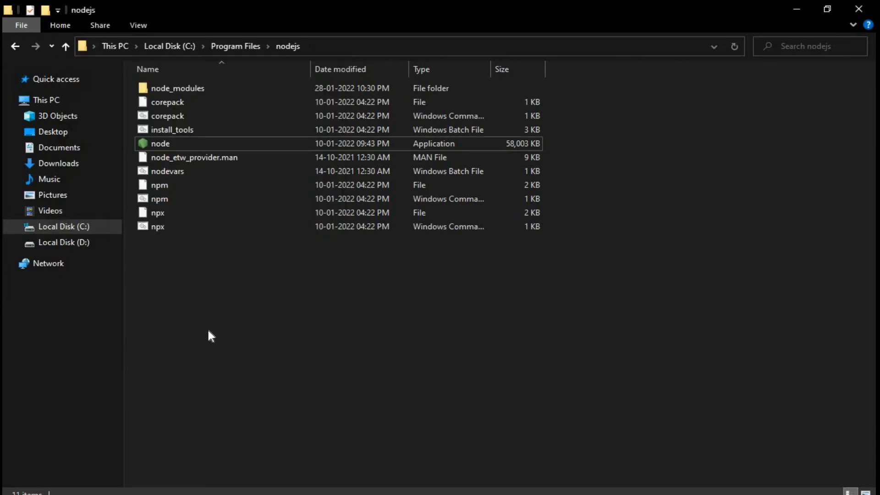
mouse_move(358, 360)
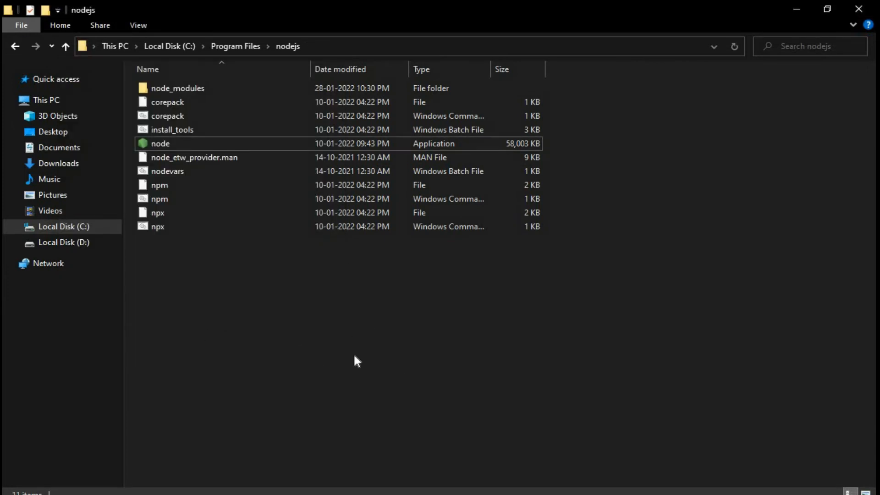
mouse_move(358, 367)
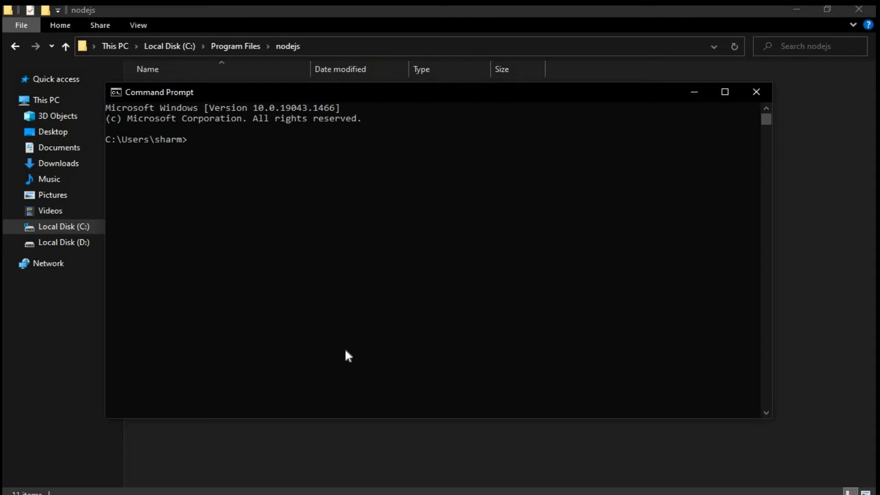
Step: Run node -v in Command Prompt to confirm it reports v16.13.2
type("node")
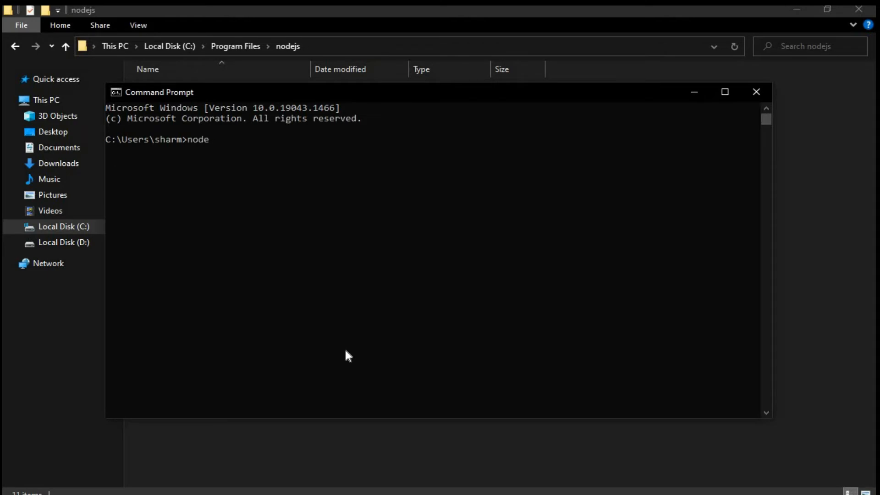
type("-v")
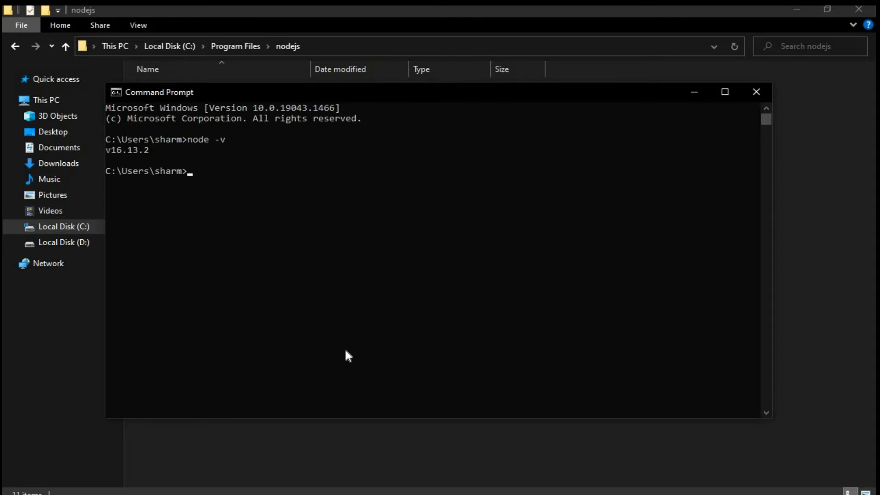